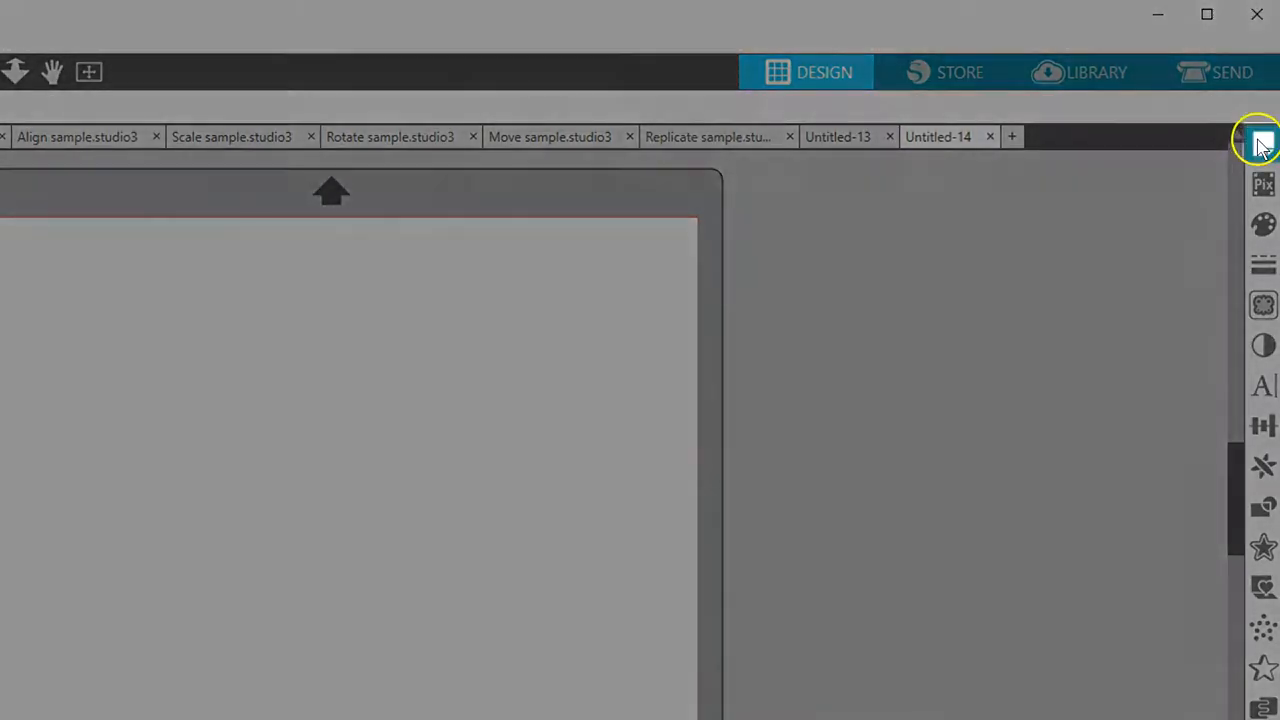
# Step: Show the Page Setup panel on its Grid tab, positioned closer to the page
pyautogui.click(1262, 142)
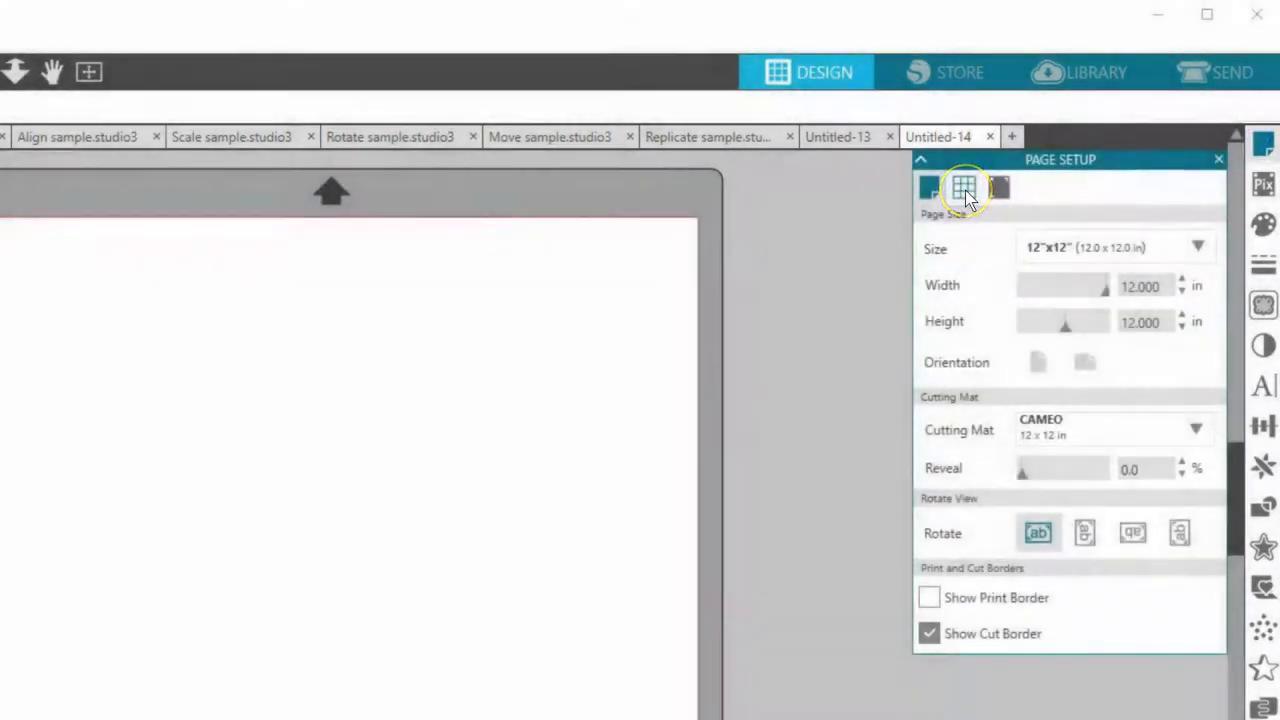
pyautogui.click(963, 188)
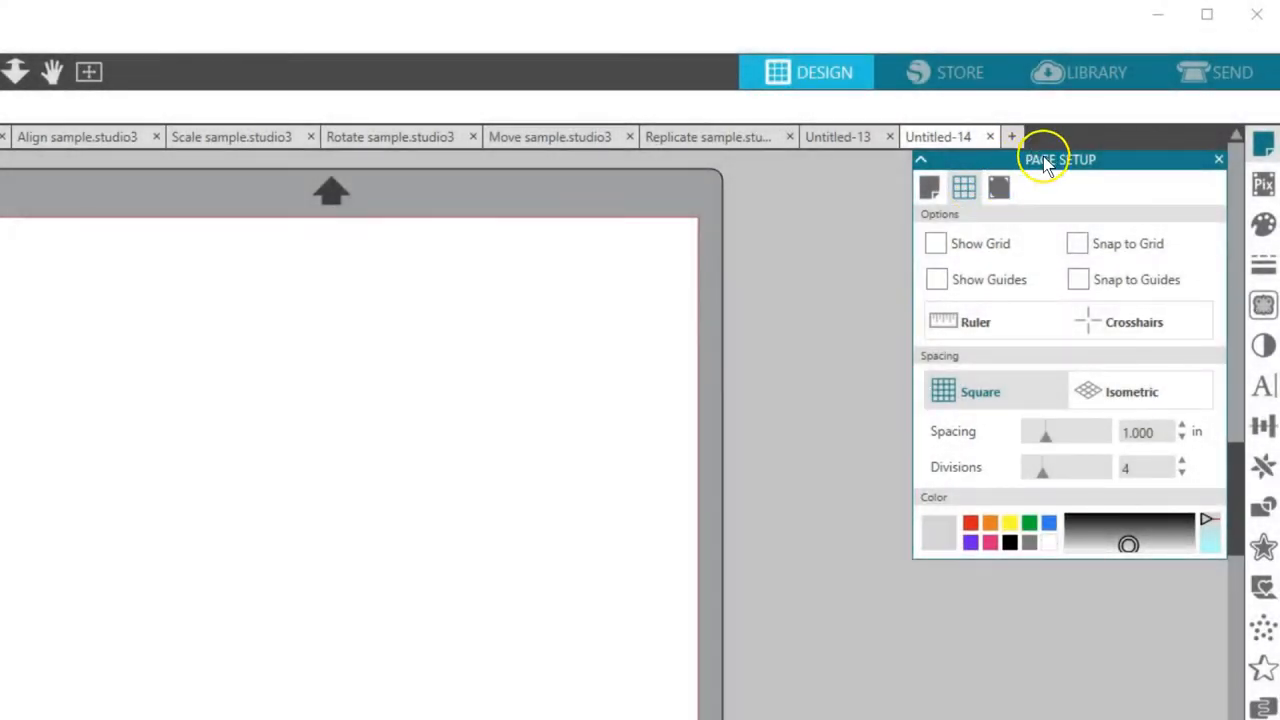
pyautogui.moveTo(1060, 159); pyautogui.dragTo(882, 226)
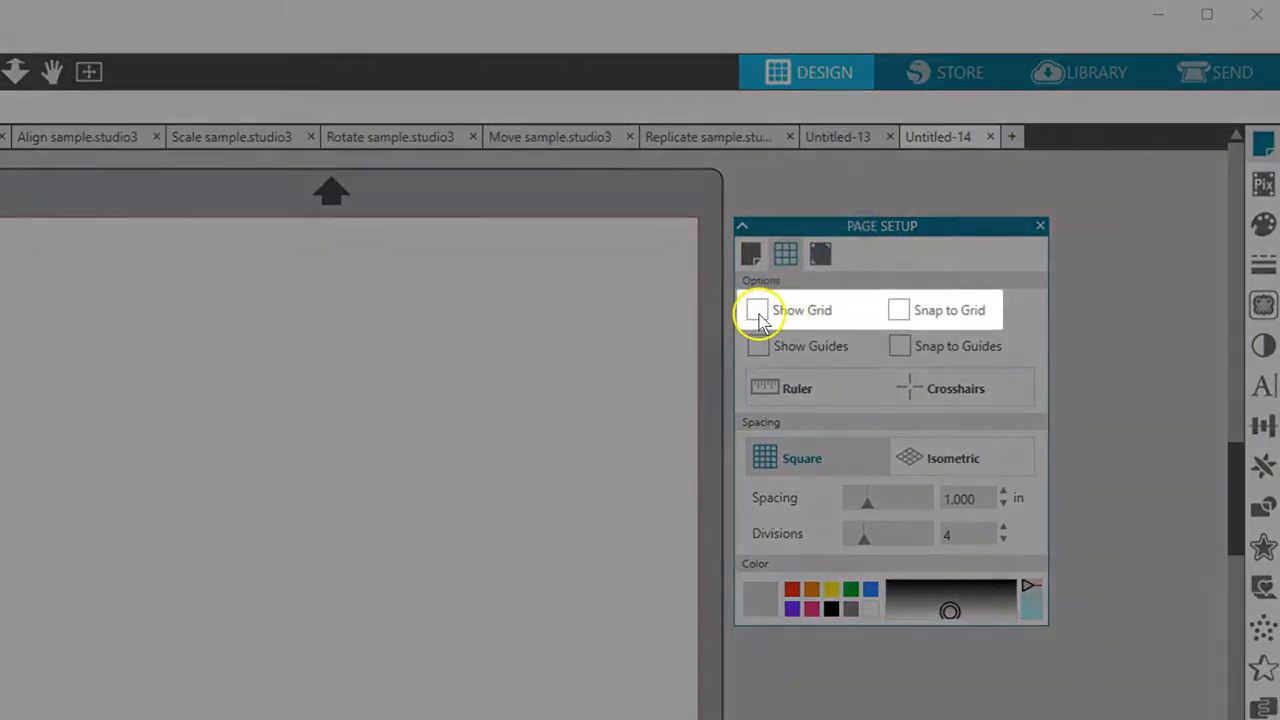
# Step: Enable the grid, draw a 2.5-inch square, and drag it to watch it snap
pyautogui.click(757, 310)
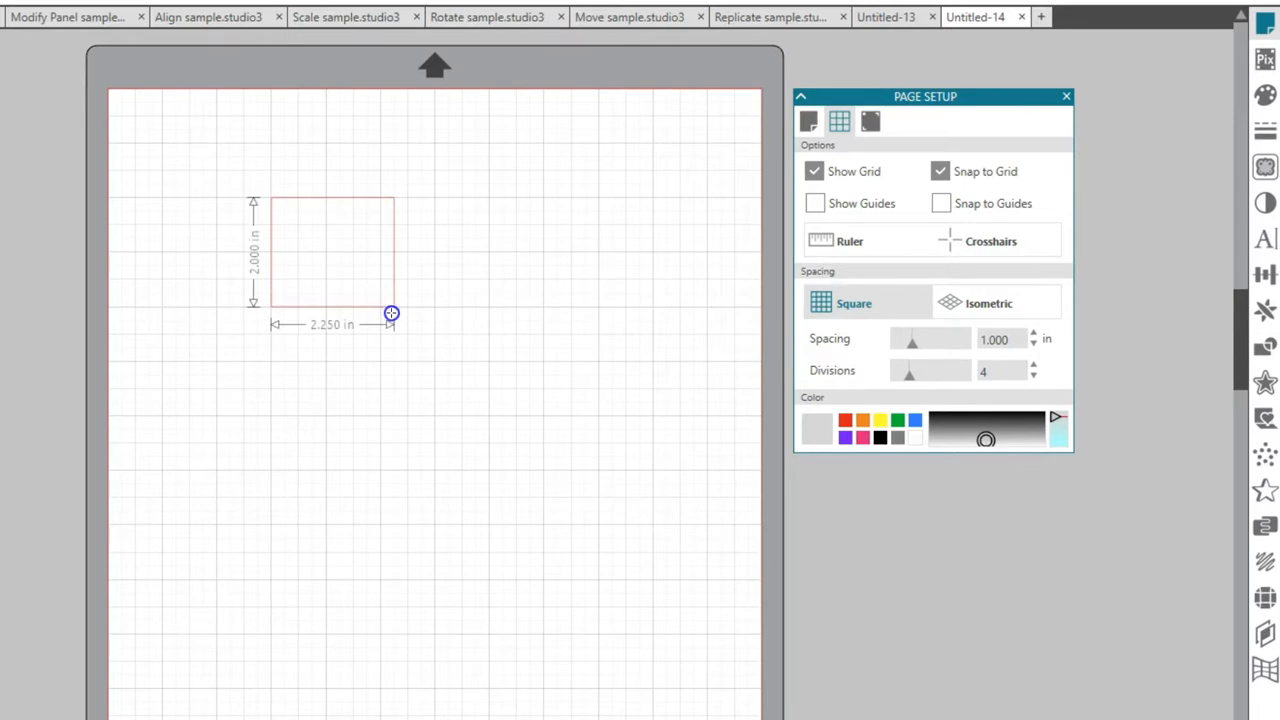
pyautogui.moveTo(391, 313); pyautogui.dragTo(437, 330)
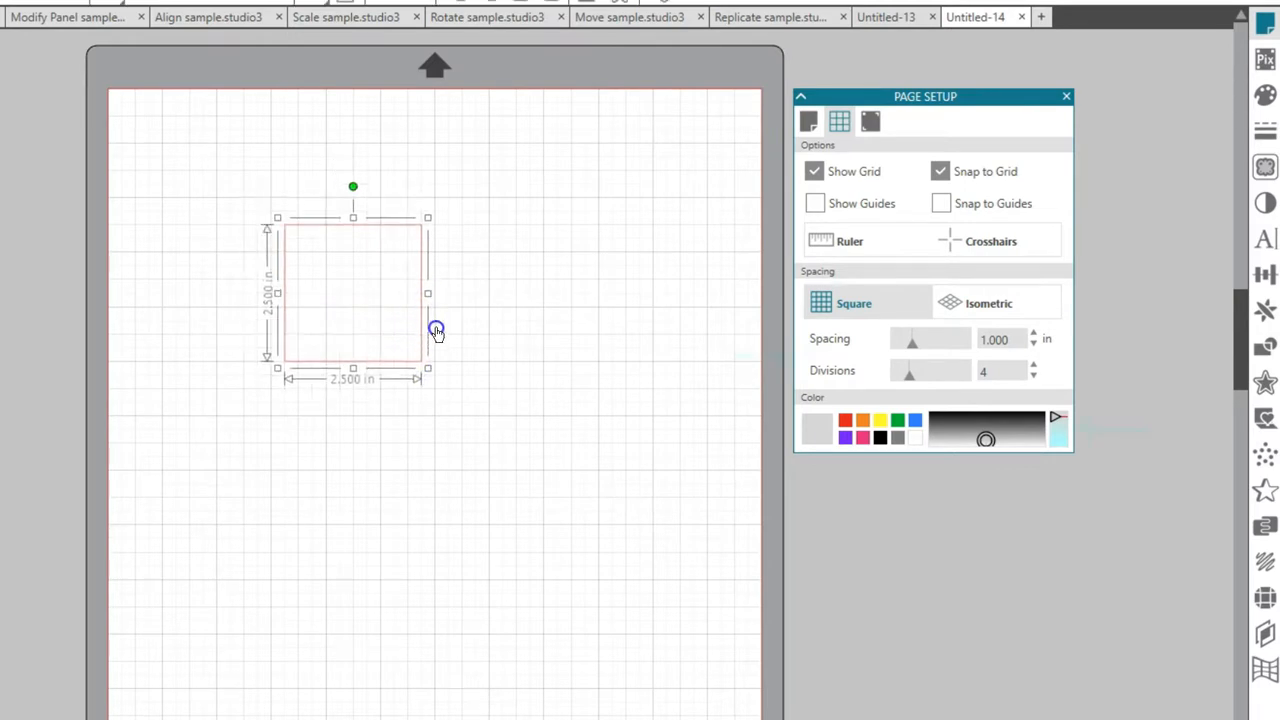
pyautogui.moveTo(437, 330); pyautogui.dragTo(528, 299)
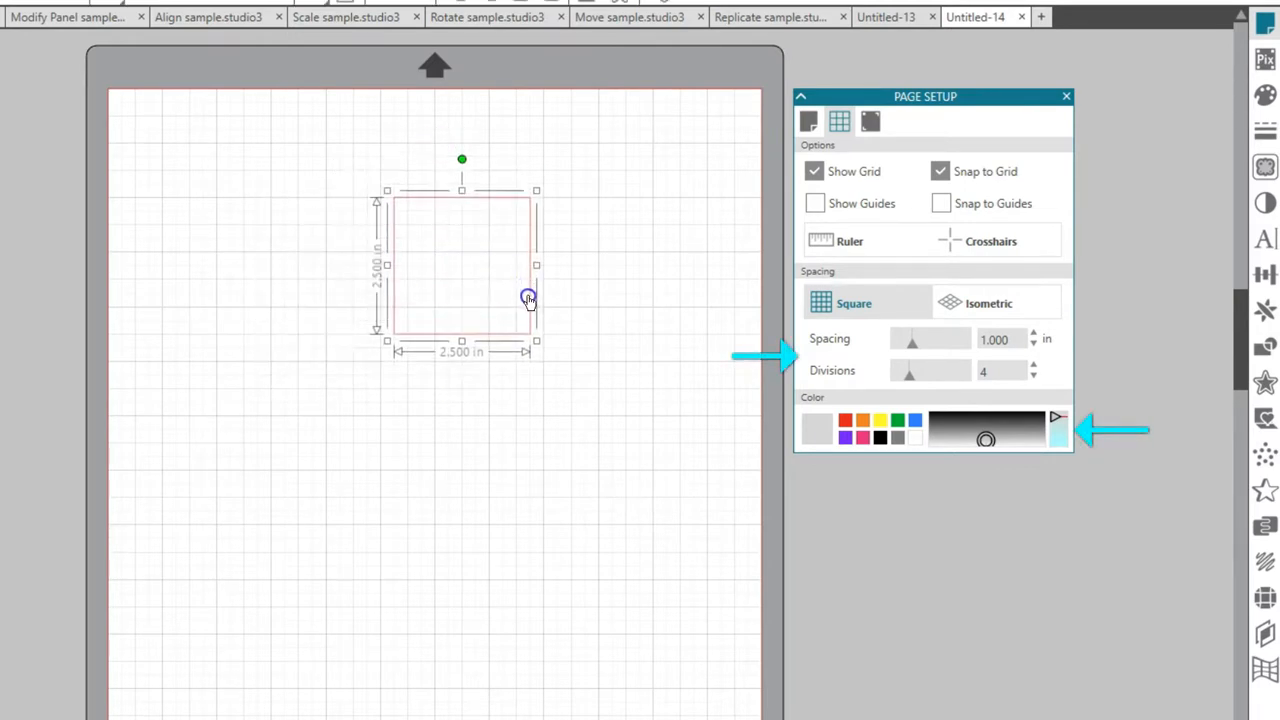
pyautogui.moveTo(528, 298); pyautogui.dragTo(465, 298)
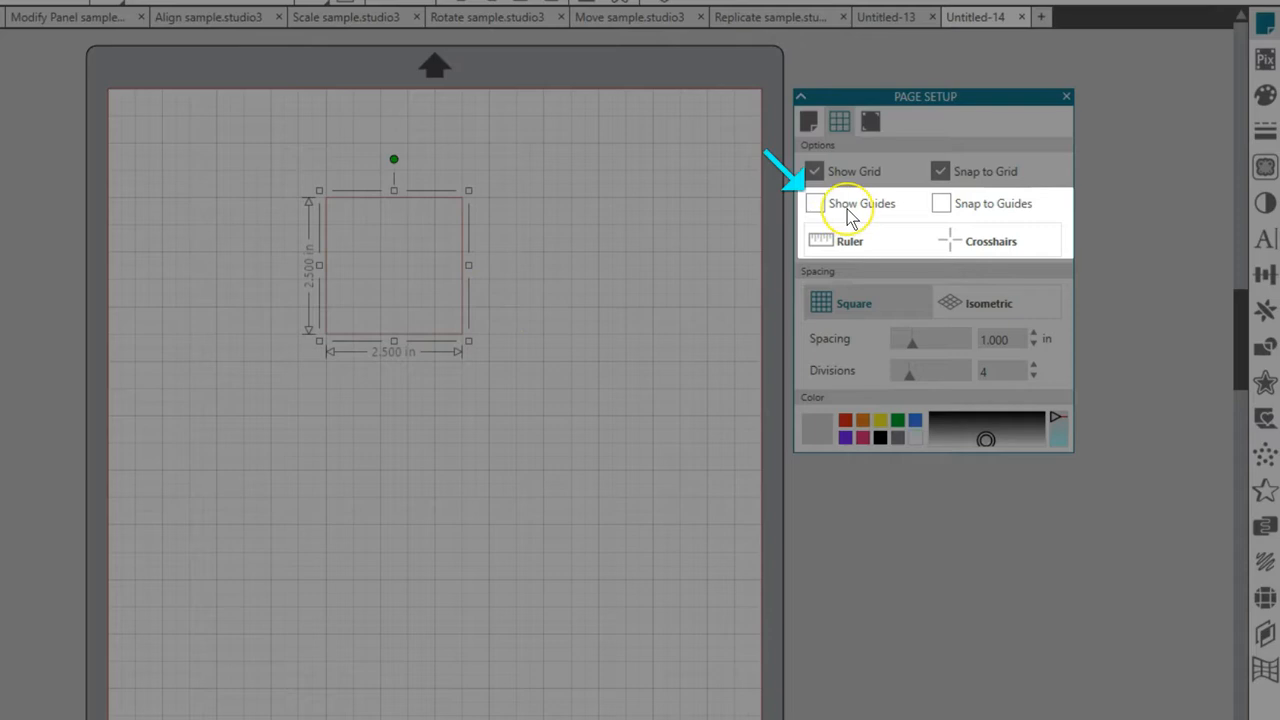
pyautogui.moveTo(850, 210)
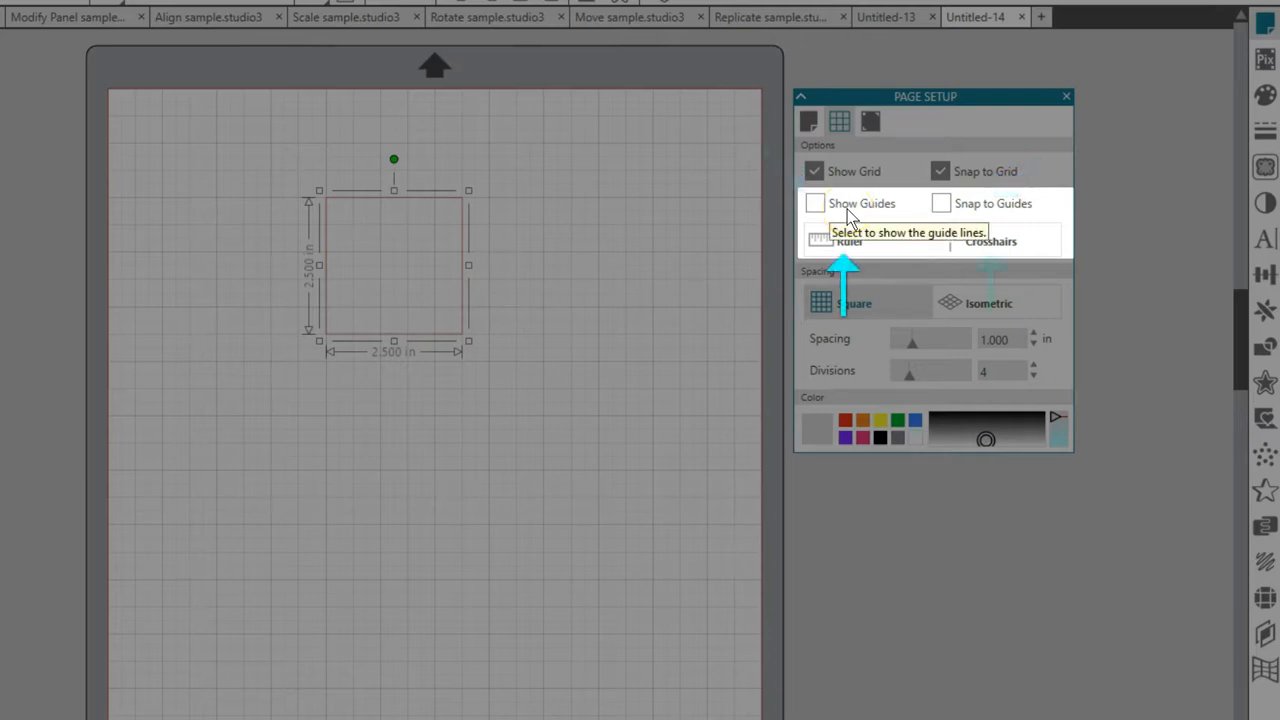
pyautogui.moveTo(780, 213)
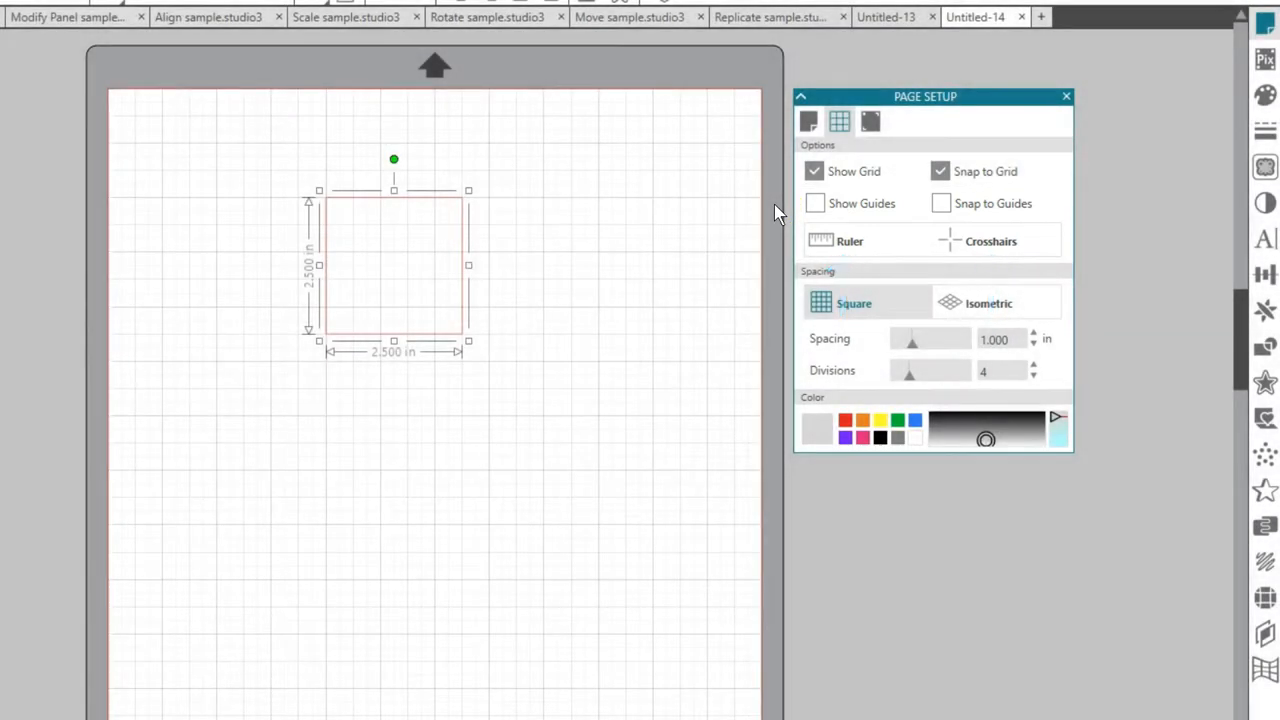
# Step: Disable Snap to Grid and move the square freely between grid lines
pyautogui.click(940, 171)
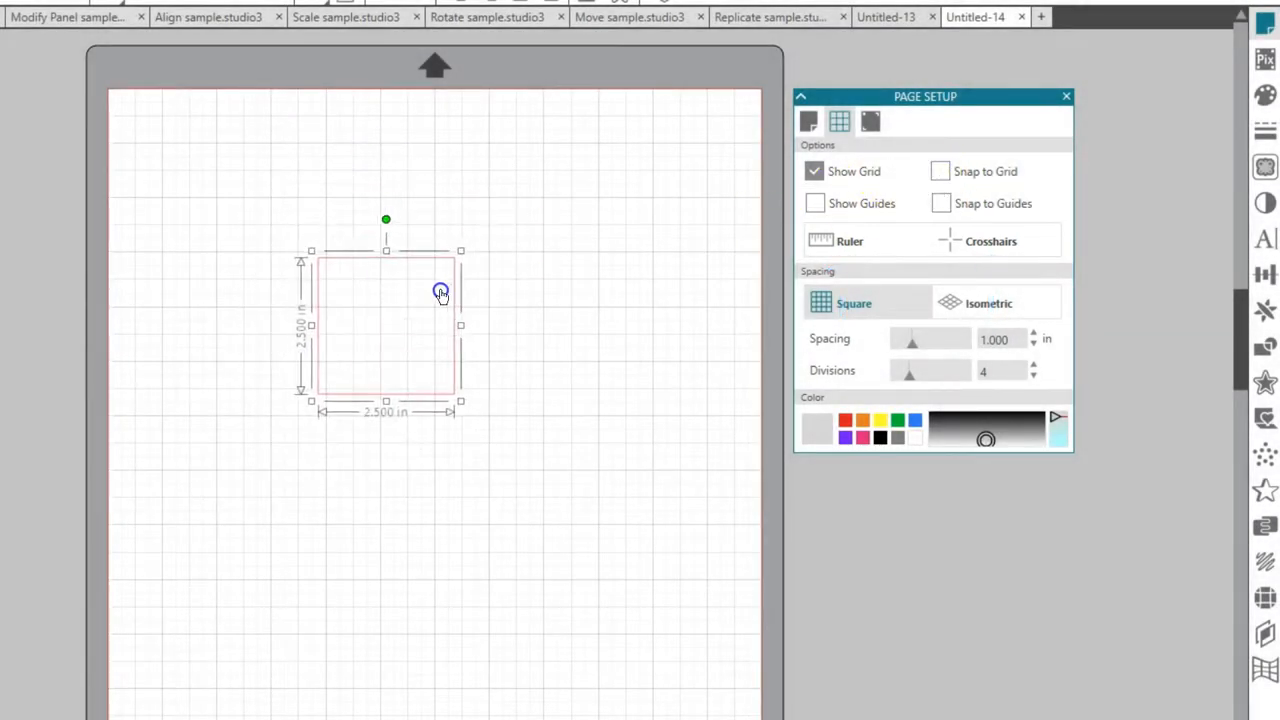
pyautogui.moveTo(440, 292); pyautogui.dragTo(415, 220)
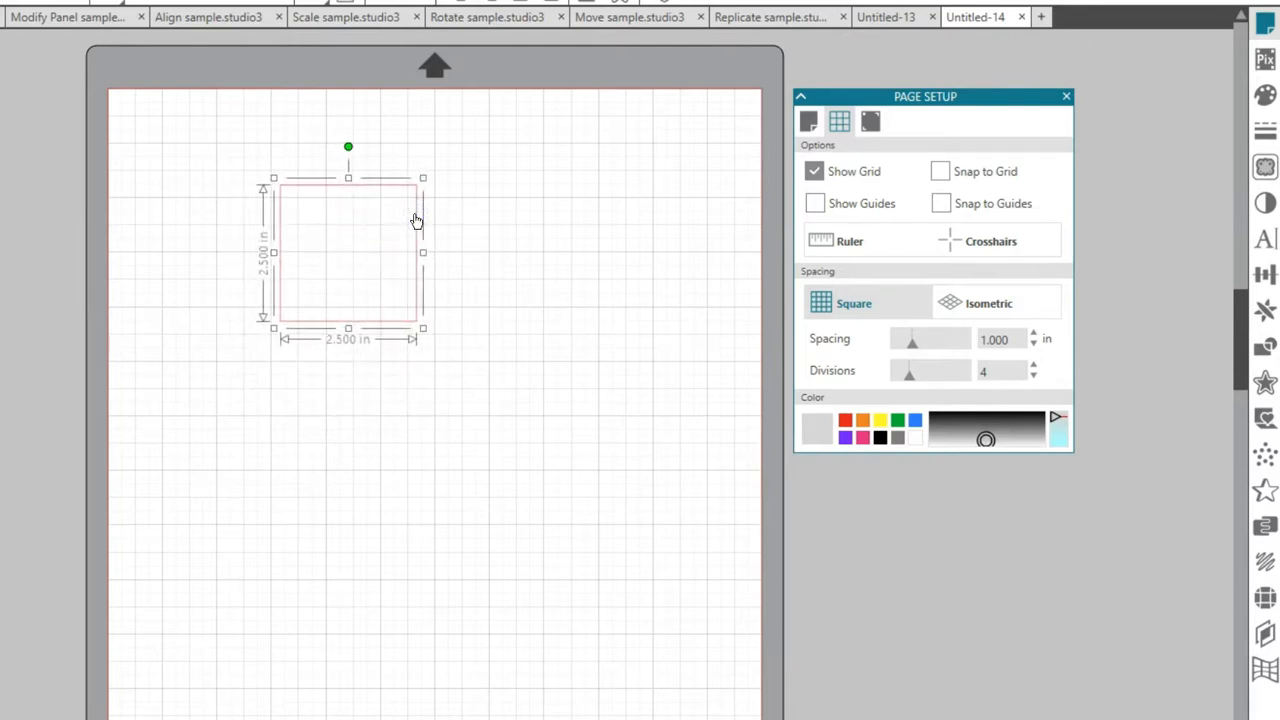
pyautogui.moveTo(822, 247)
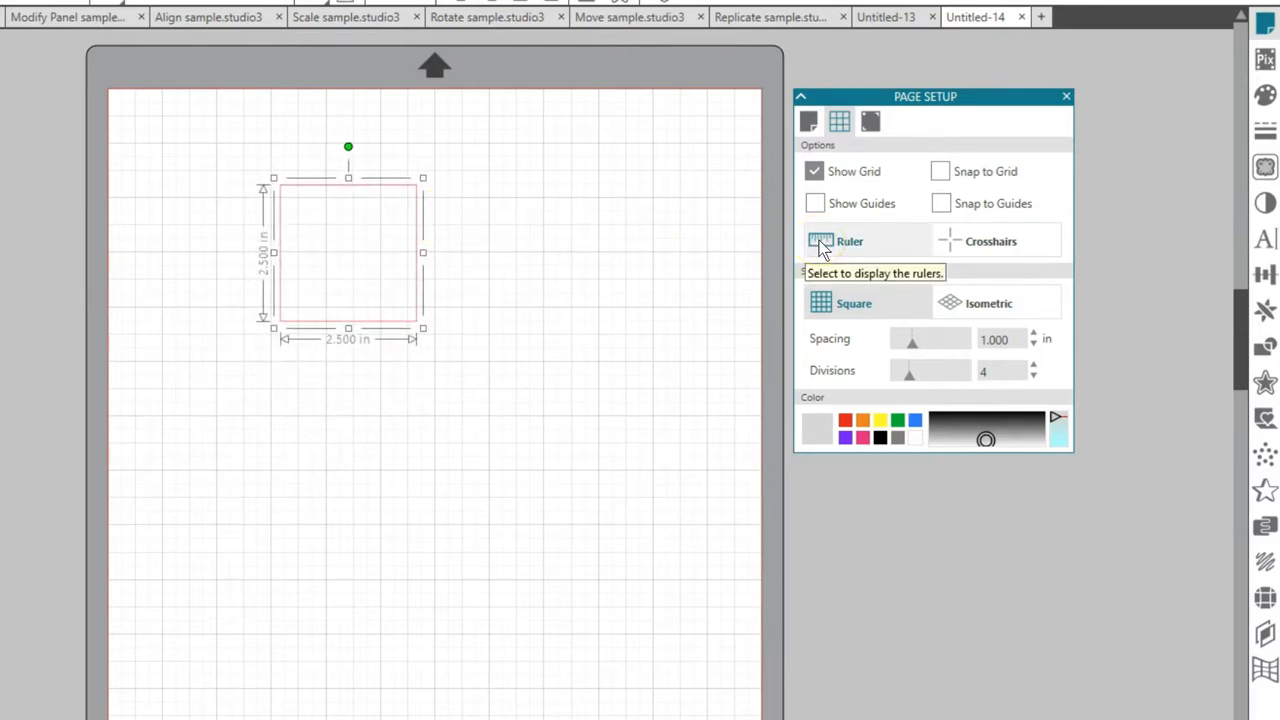
# Step: Show rulers, reposition the square, zoom to the selection, then fit the page
pyautogui.click(849, 241)
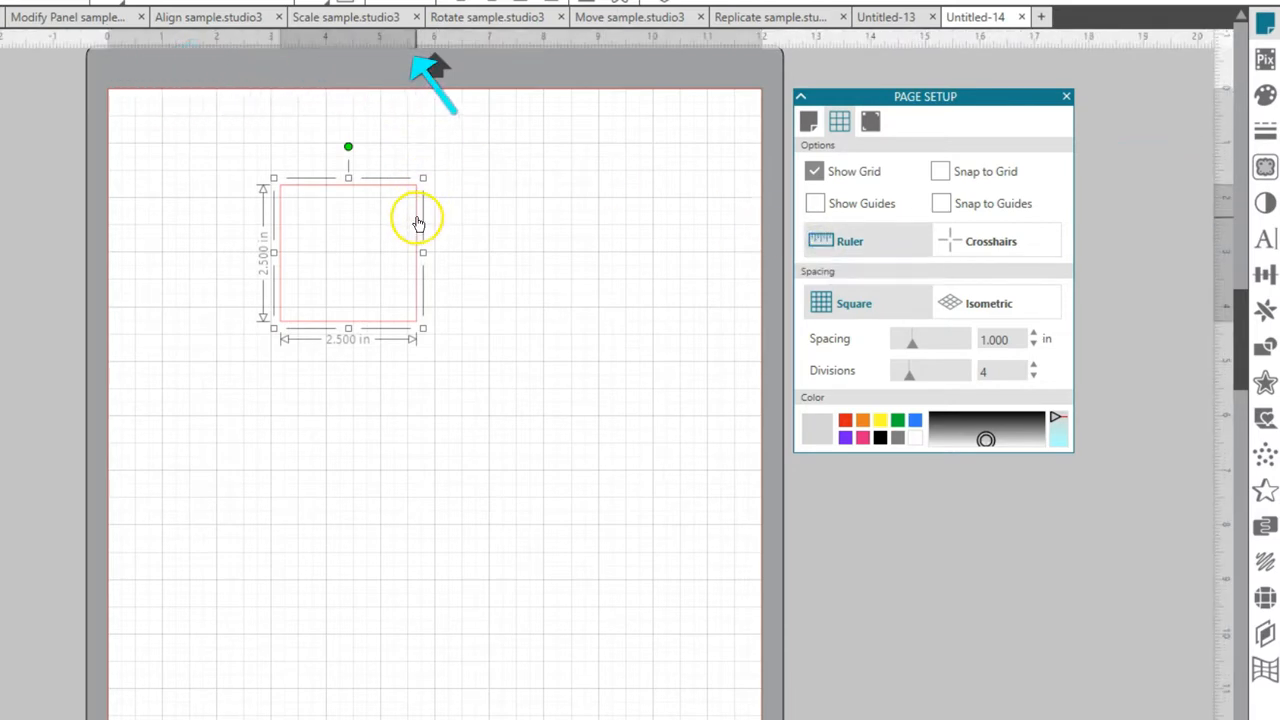
pyautogui.moveTo(418, 220); pyautogui.dragTo(538, 273)
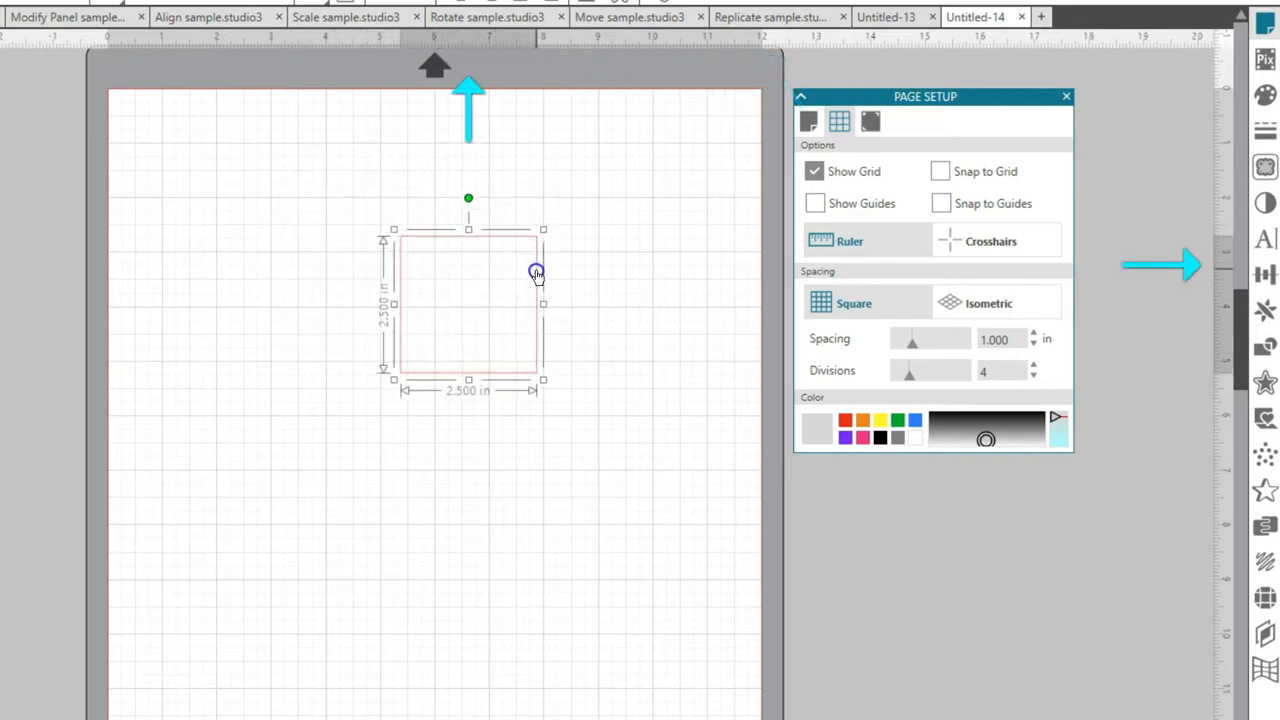
pyautogui.moveTo(537, 271); pyautogui.dragTo(537, 251)
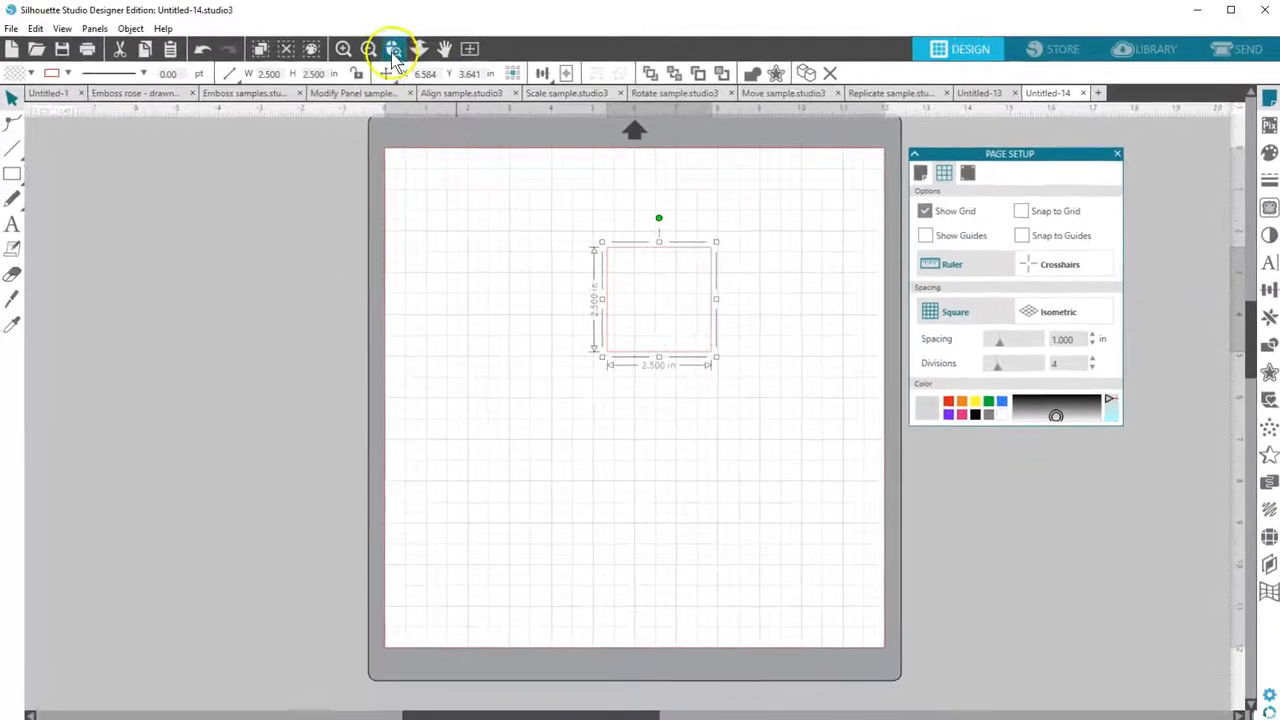
pyautogui.click(393, 49)
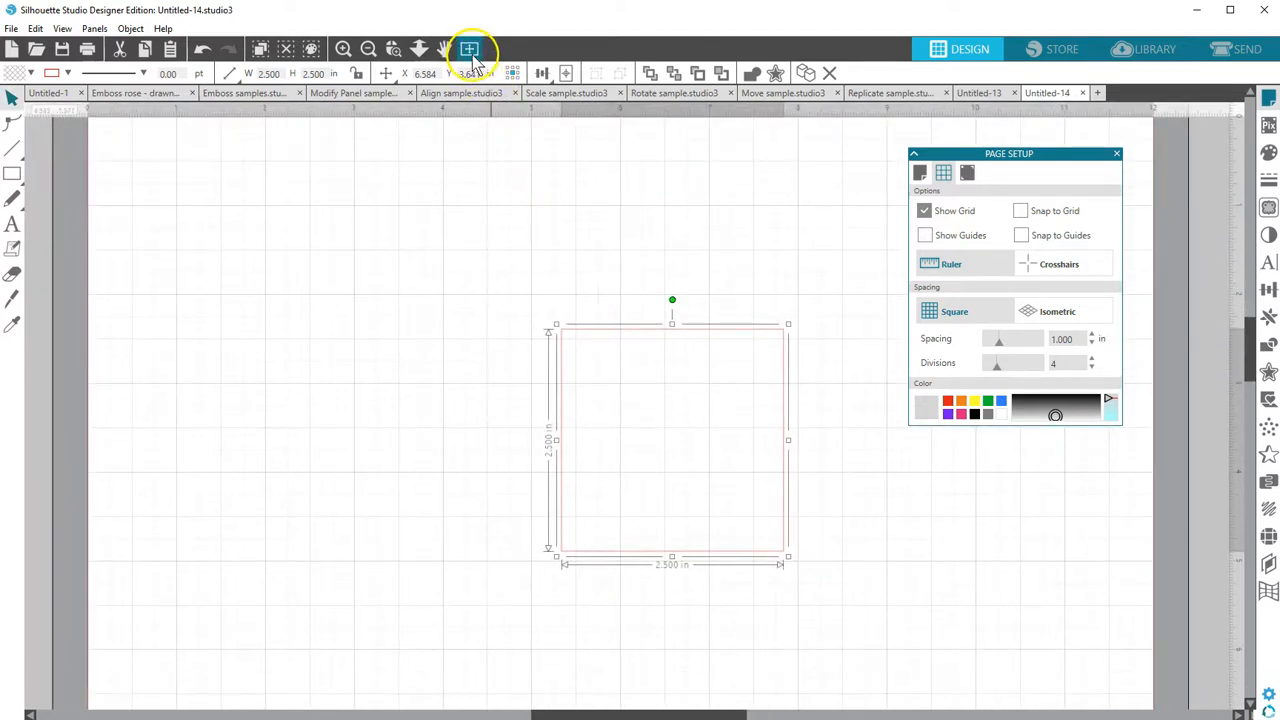
pyautogui.click(469, 49)
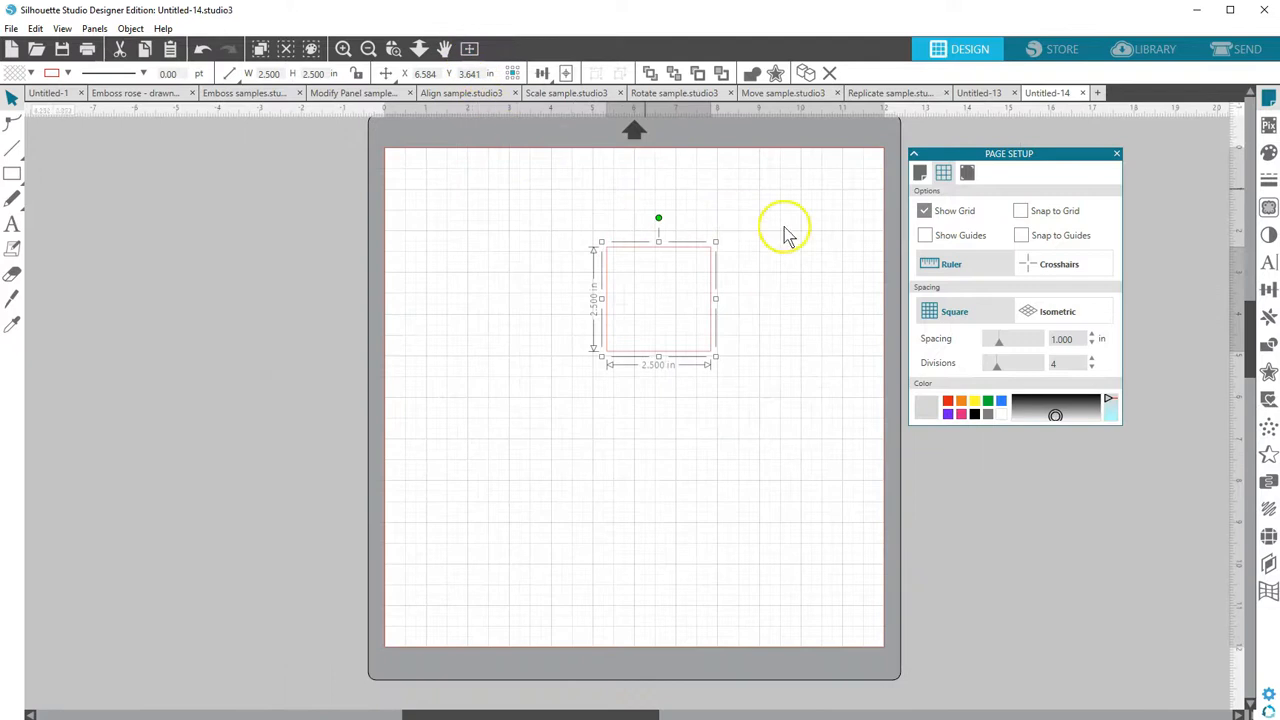
# Step: Hide the grid and enable Show Guides and Snap to Guides
pyautogui.click(923, 210)
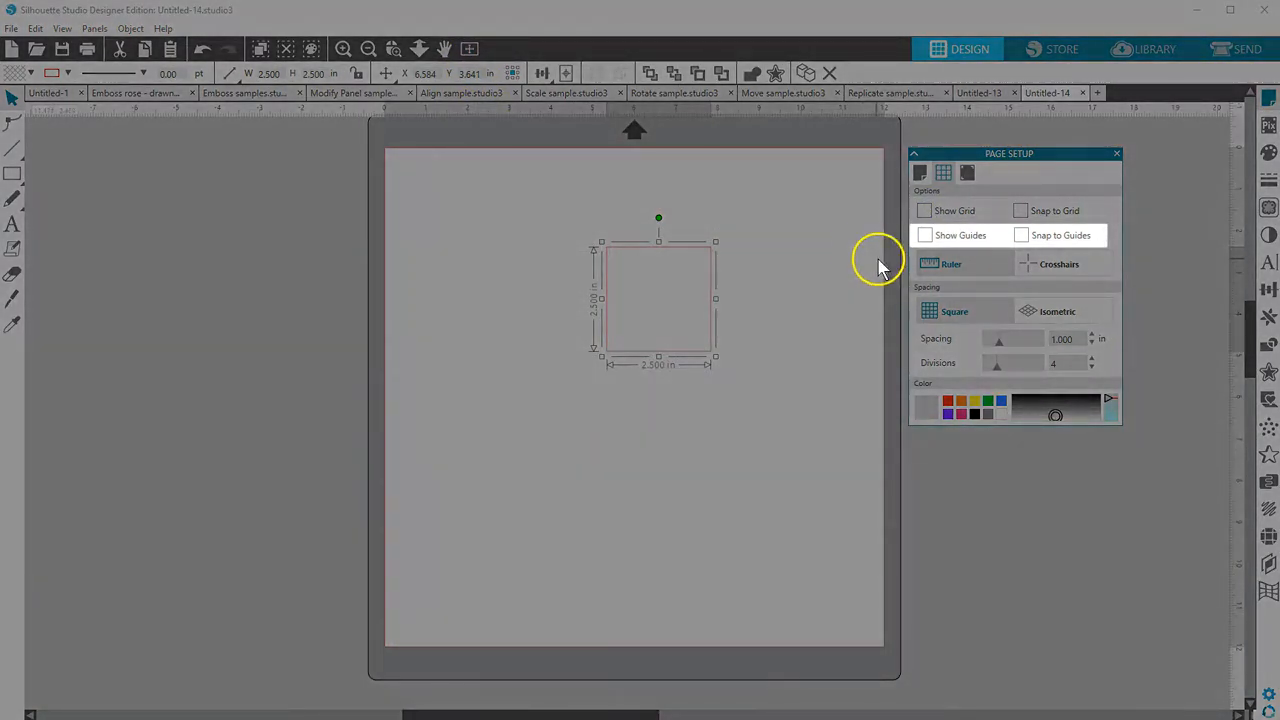
pyautogui.click(924, 235)
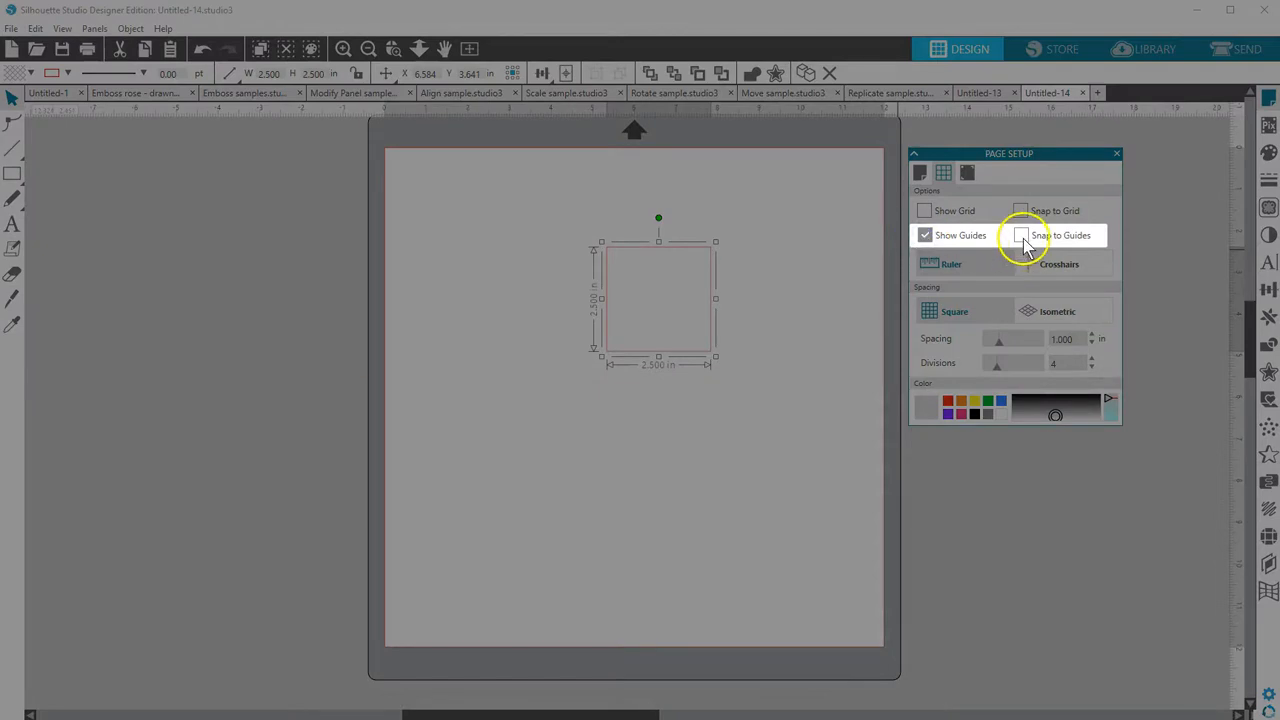
pyautogui.click(1020, 235)
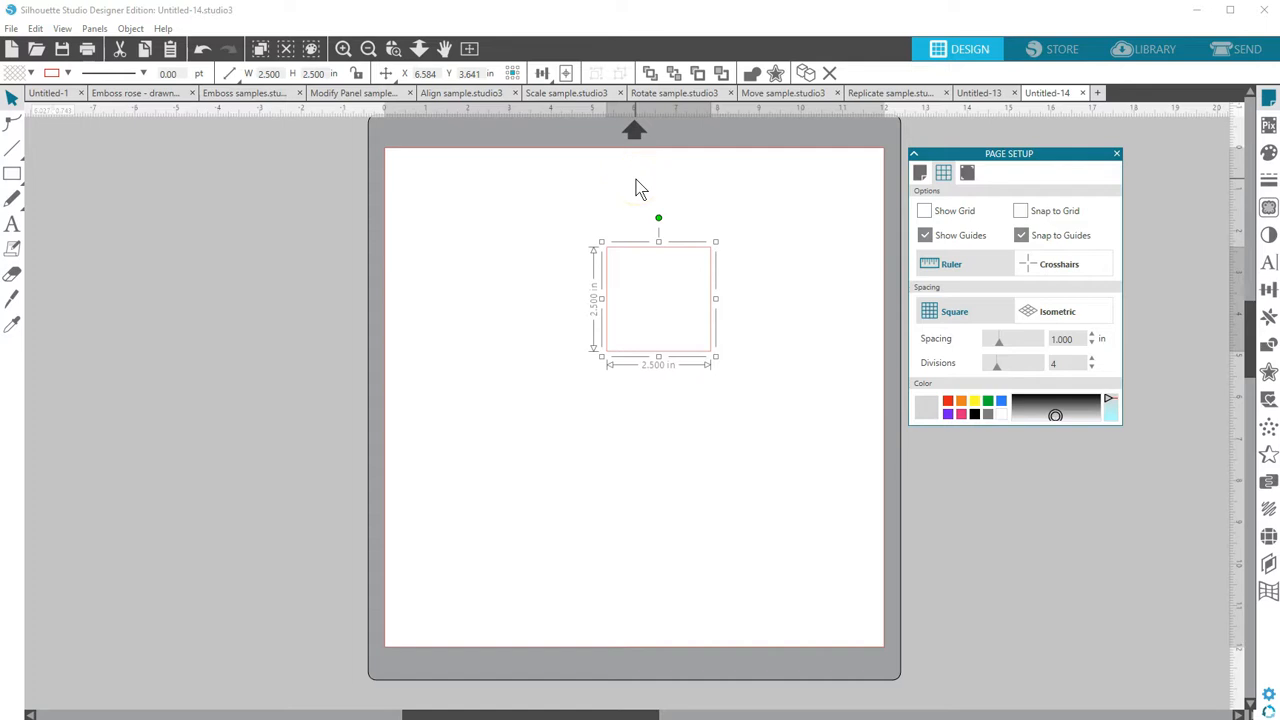
pyautogui.moveTo(665, 155)
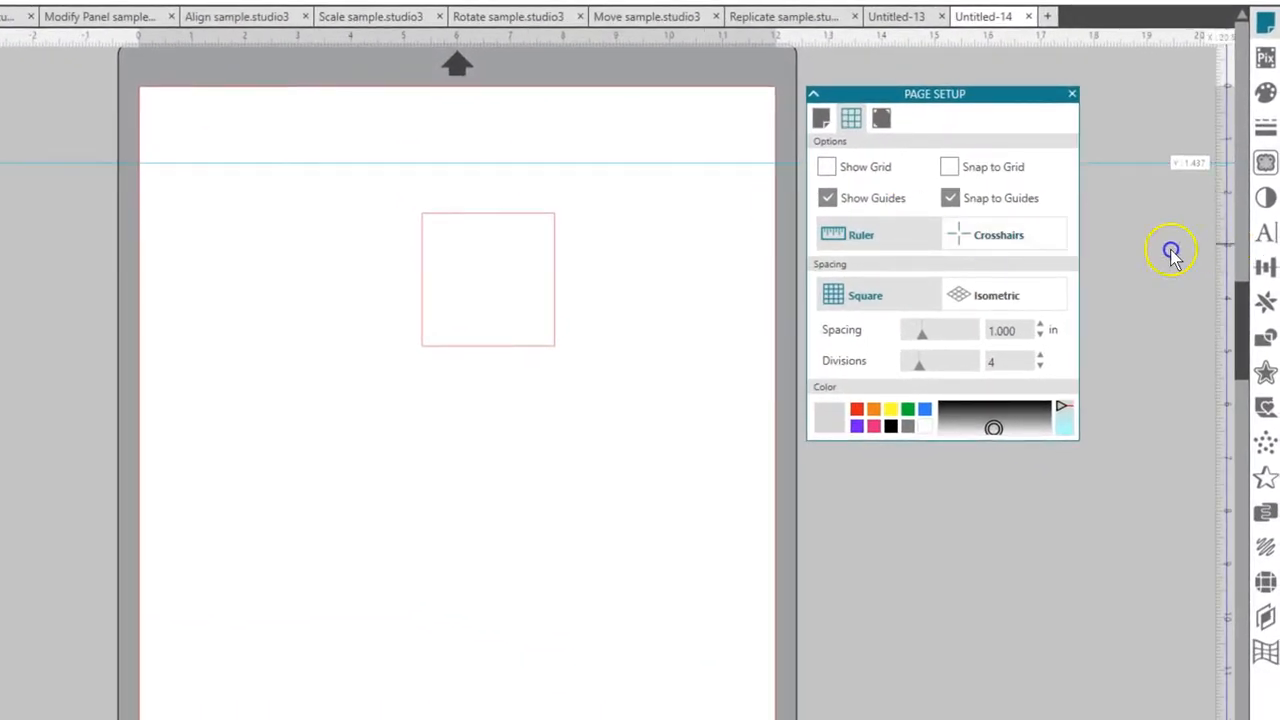
# Step: Add a 1.5-inch guide and snap the square's corner to the guide intersection
pyautogui.moveTo(1171, 250); pyautogui.dragTo(217, 162)
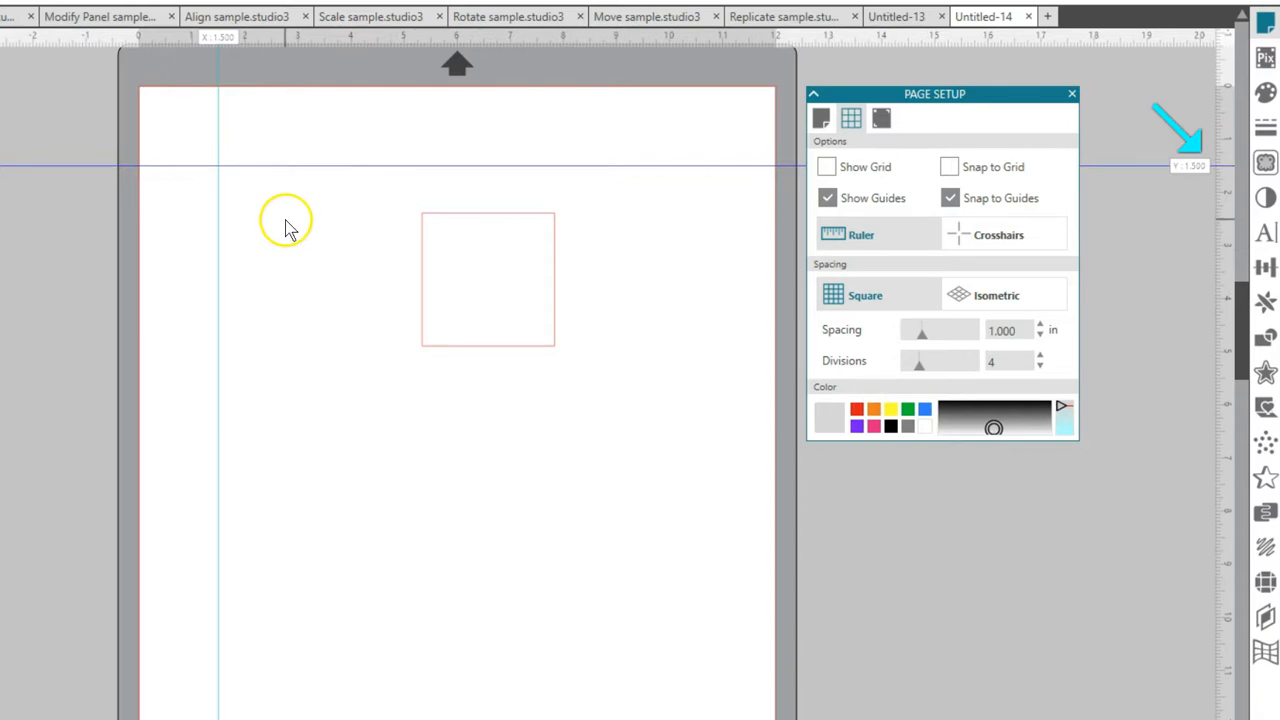
pyautogui.moveTo(487, 280); pyautogui.dragTo(401, 295)
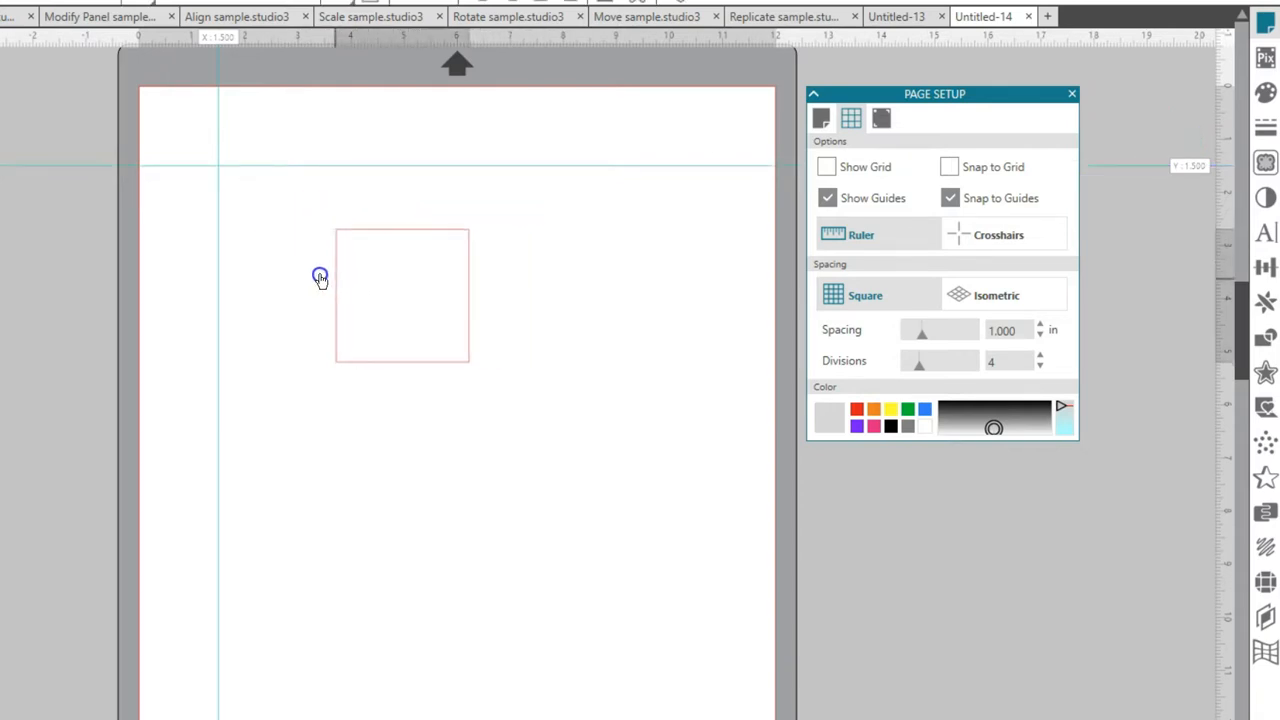
pyautogui.moveTo(320, 276); pyautogui.dragTo(270, 241)
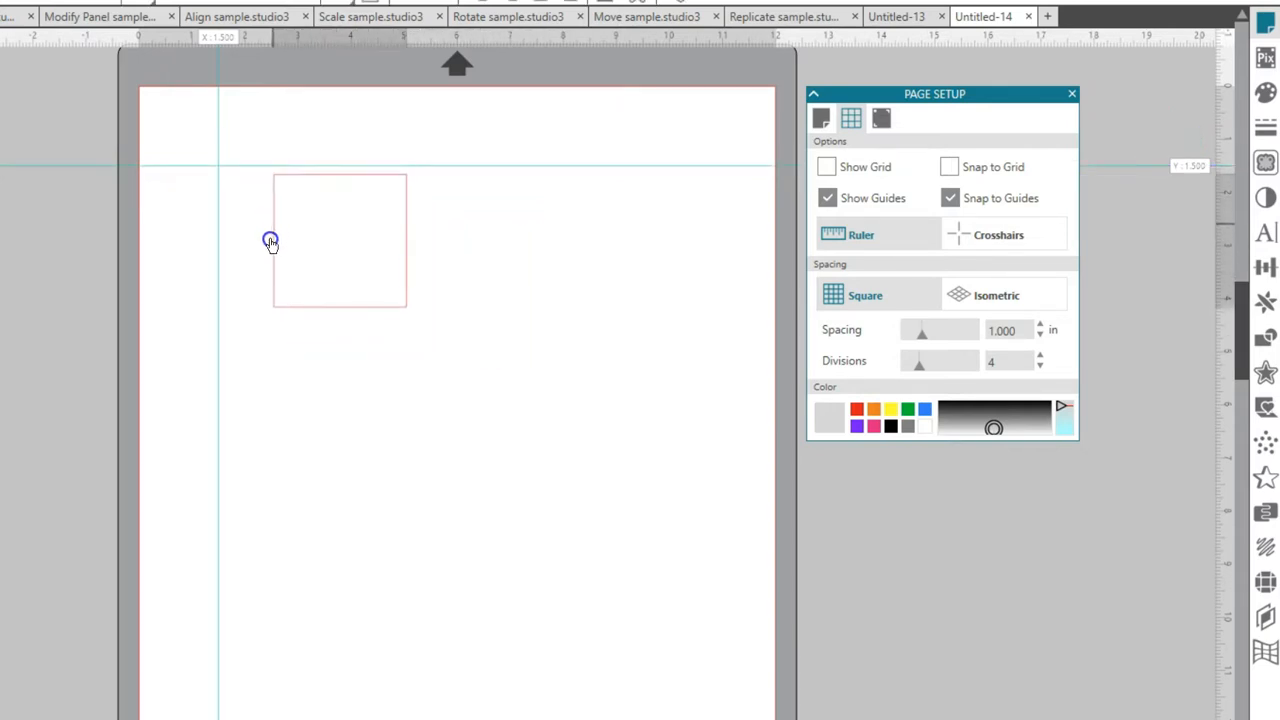
pyautogui.moveTo(270, 242); pyautogui.dragTo(220, 212)
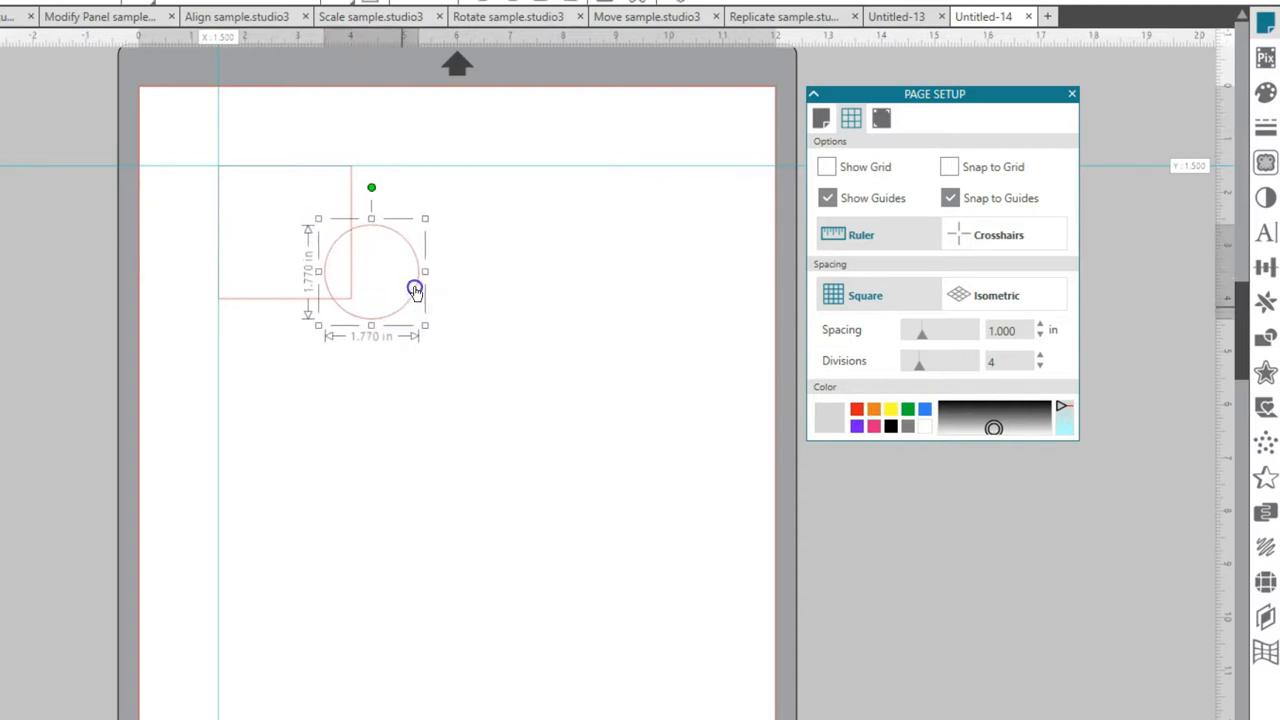
# Step: Drag the circle until its edges snap onto the guides
pyautogui.moveTo(415, 291); pyautogui.dragTo(248, 195)
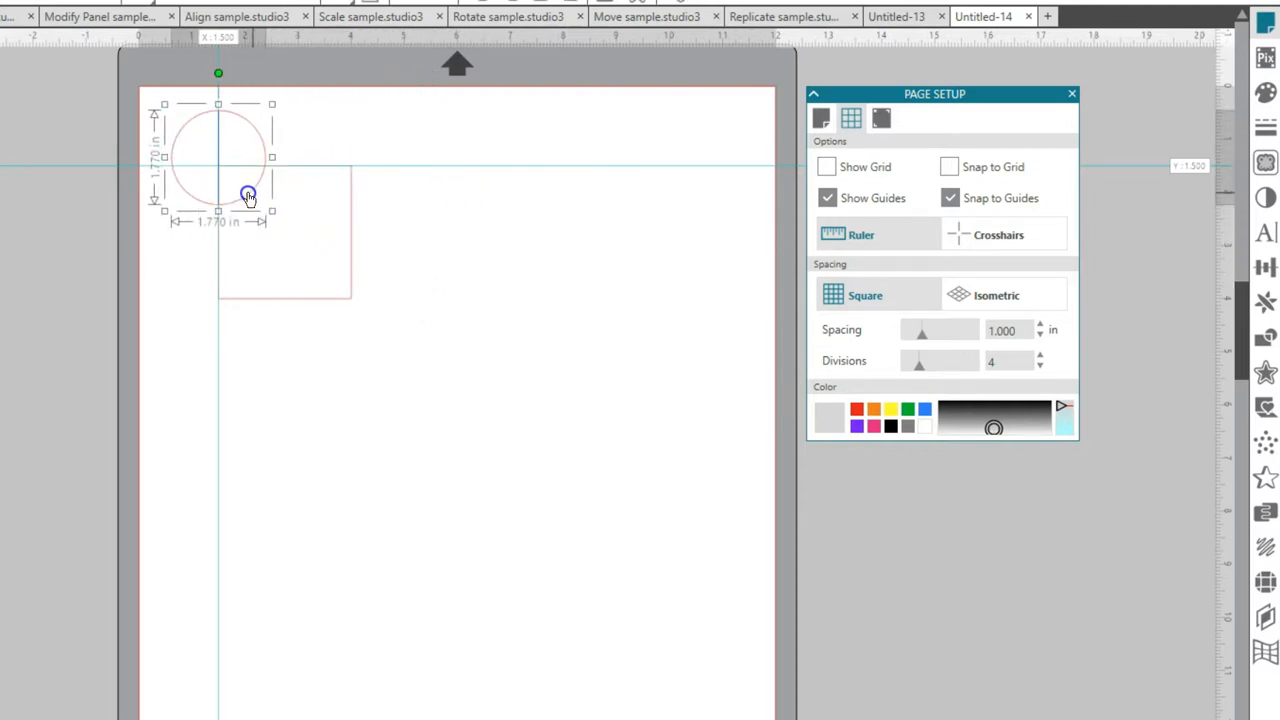
pyautogui.moveTo(248, 195); pyautogui.dragTo(298, 250)
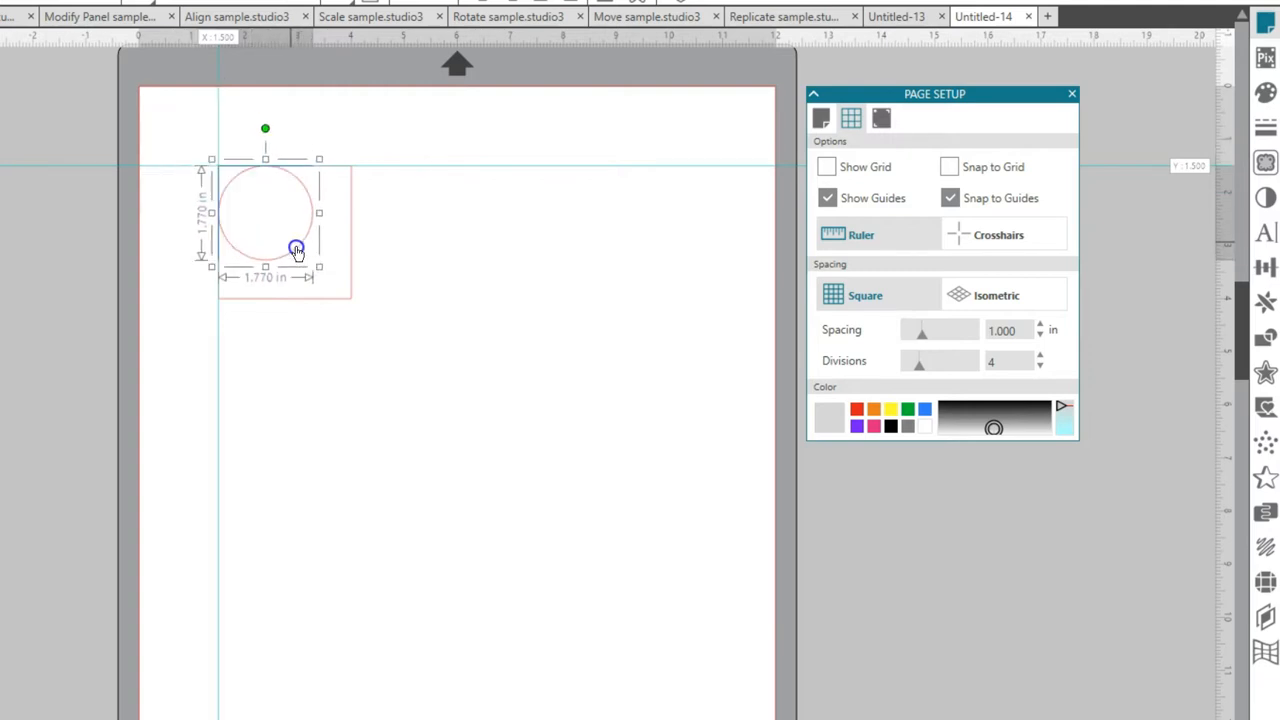
pyautogui.moveTo(295, 248); pyautogui.dragTo(512, 198)
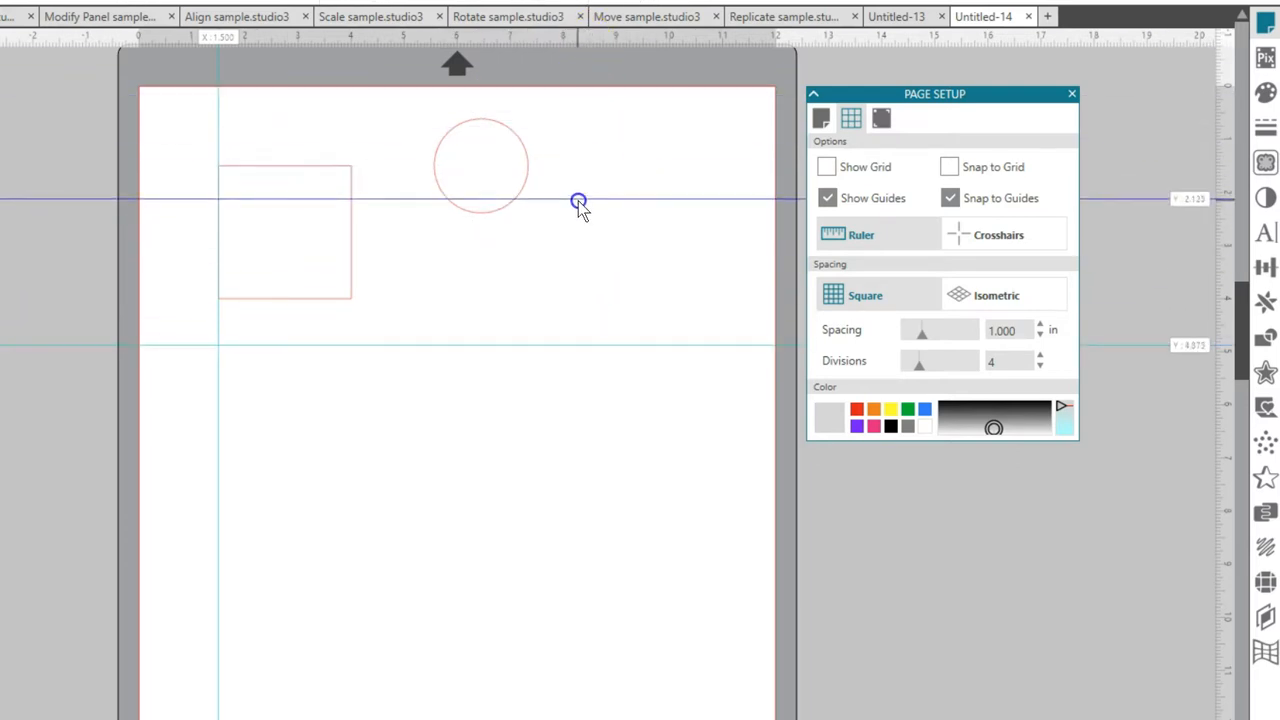
pyautogui.moveTo(557, 340)
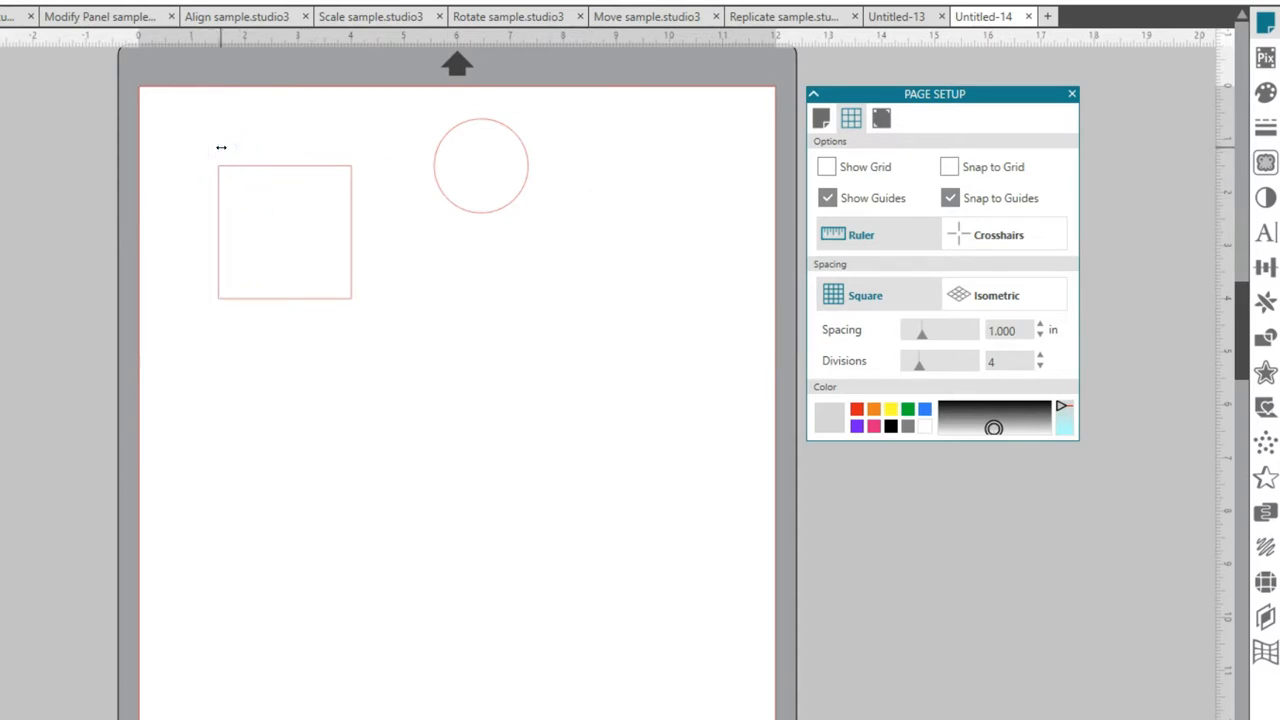
pyautogui.moveTo(647, 242)
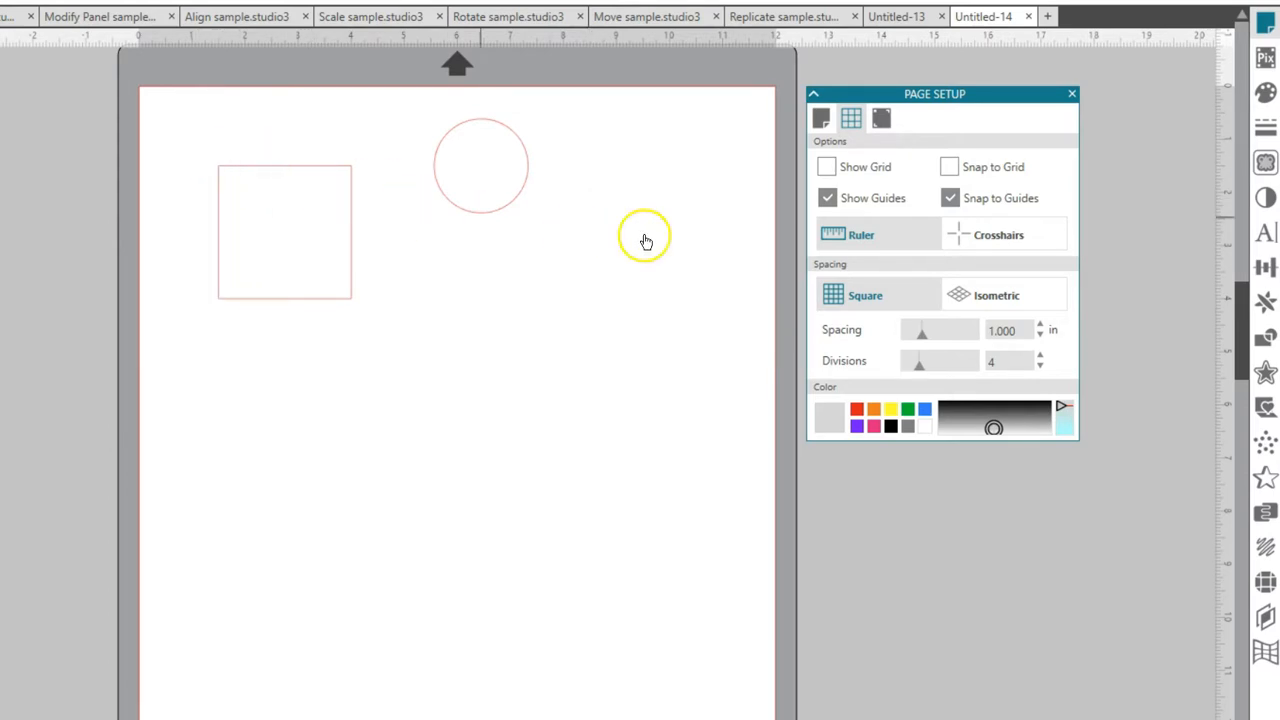
pyautogui.moveTo(985, 243)
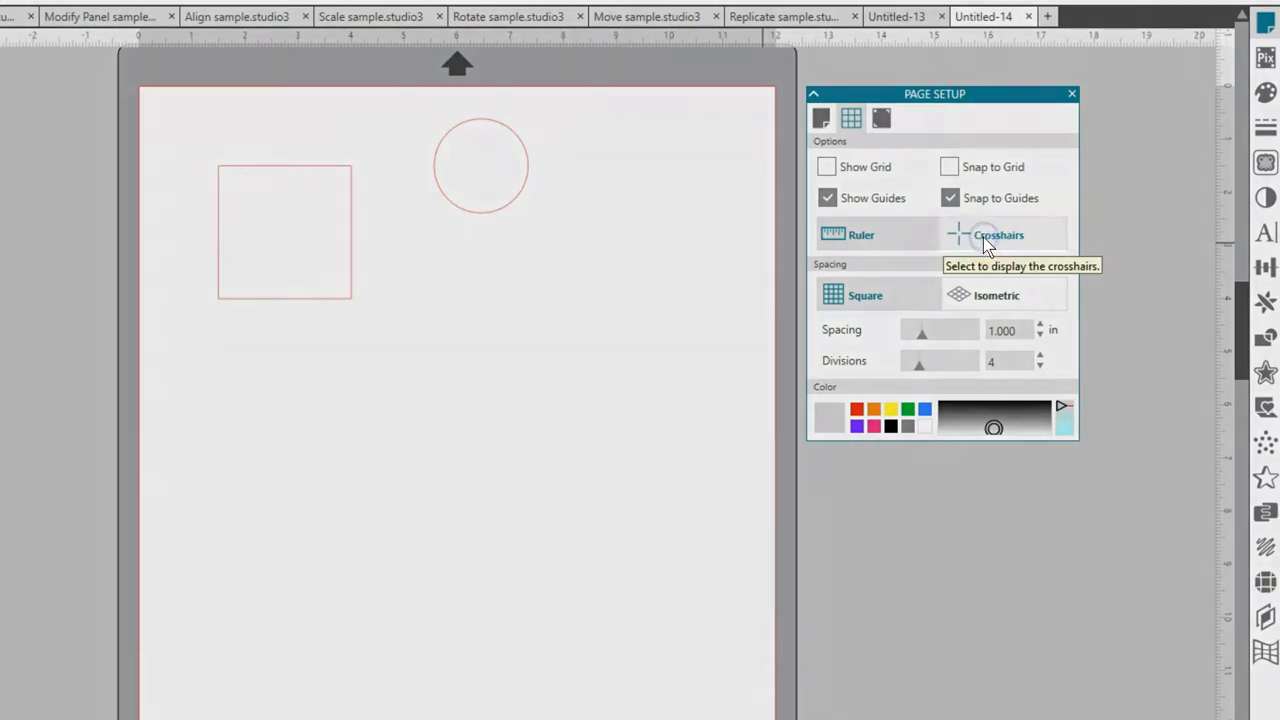
# Step: With crosshairs temporarily on, fit the circle into the square's top-left corner
pyautogui.click(999, 234)
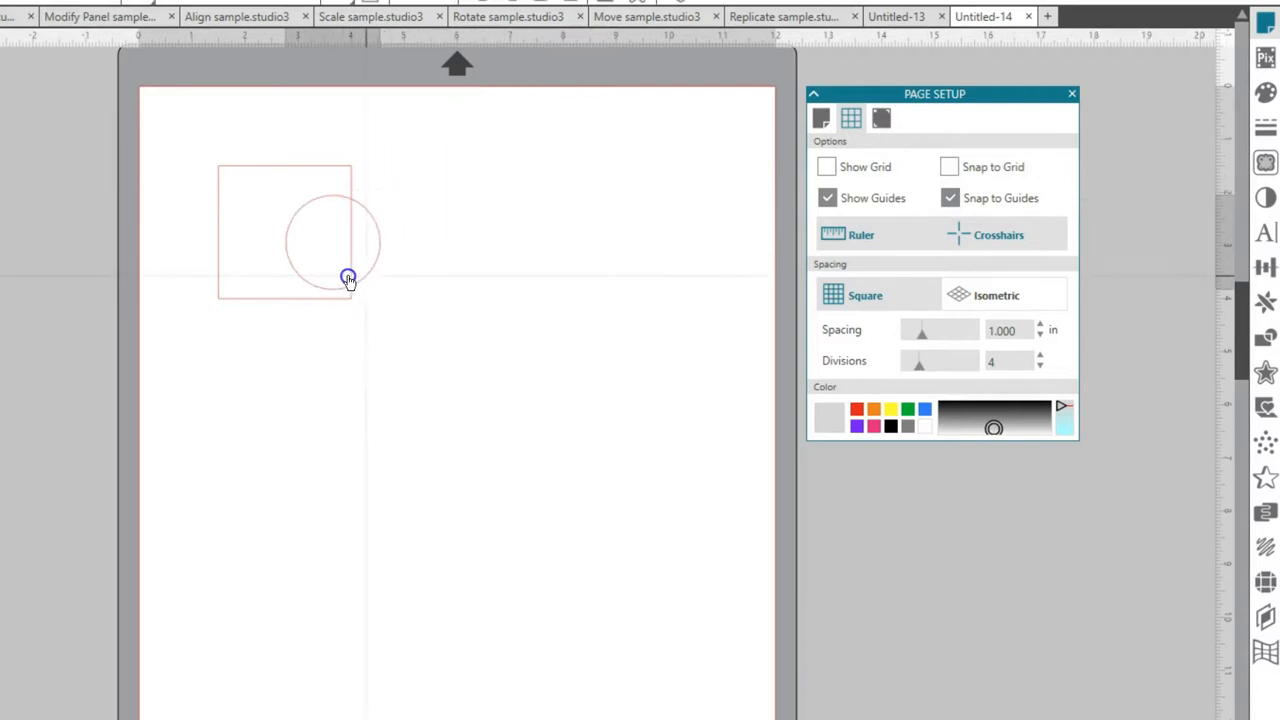
pyautogui.moveTo(348, 277); pyautogui.dragTo(300, 275)
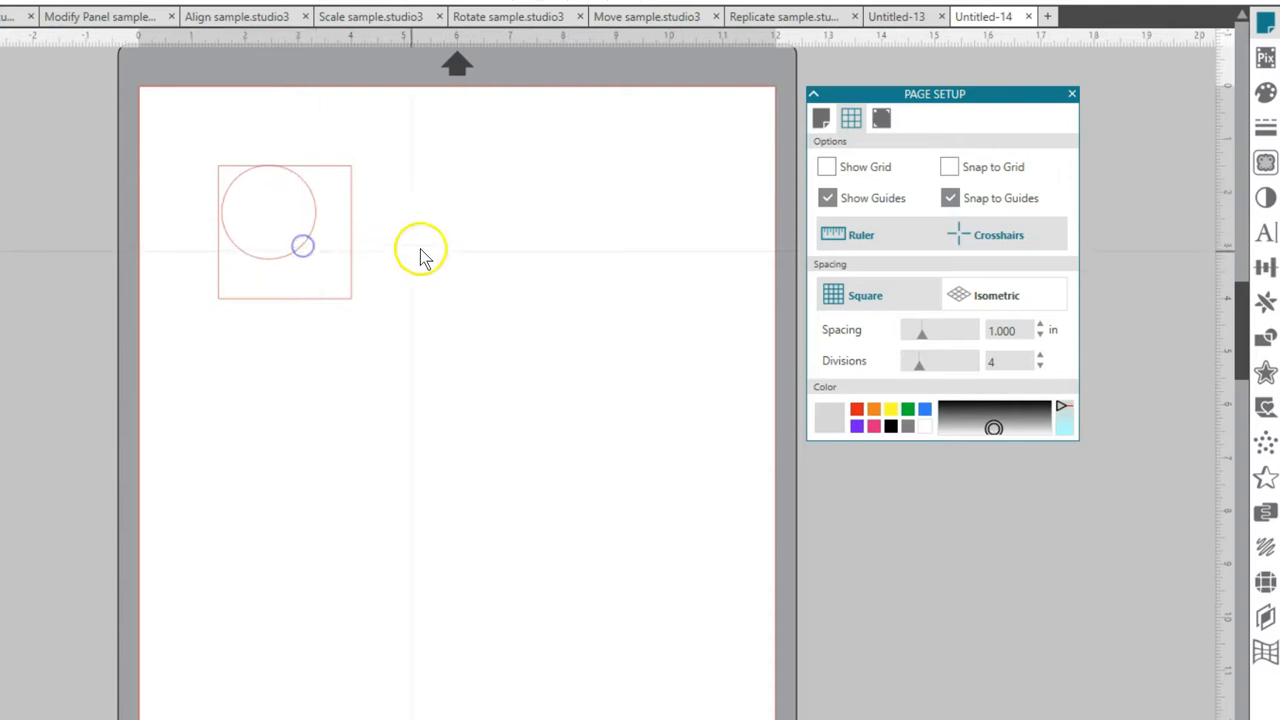
pyautogui.click(285, 230)
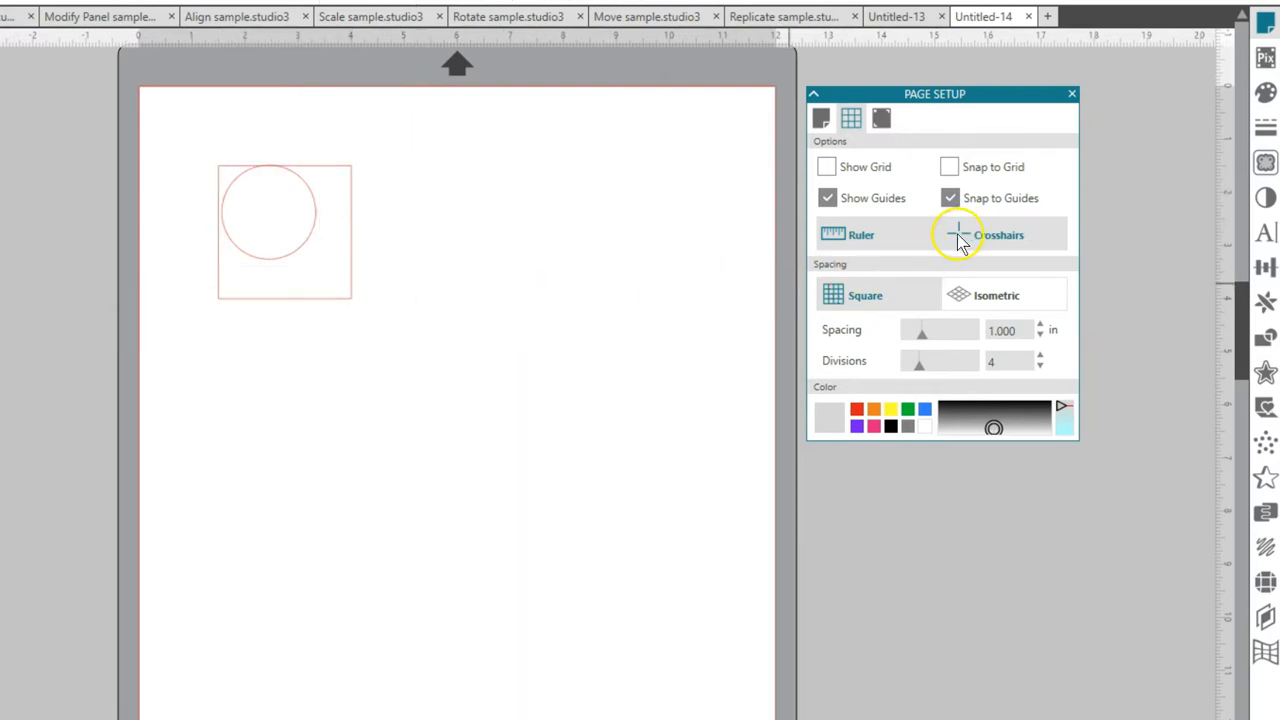
pyautogui.moveTo(949, 198)
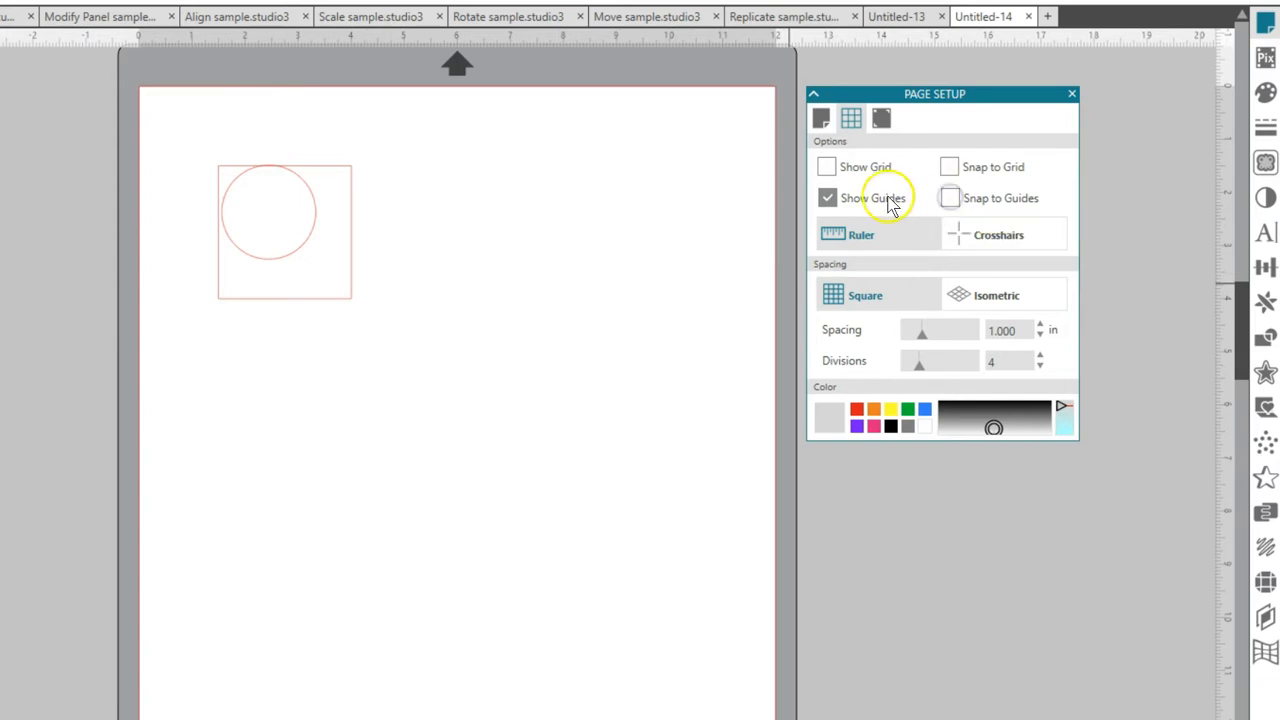
# Step: Uncheck Show Guides in the Page Setup panel
pyautogui.click(827, 197)
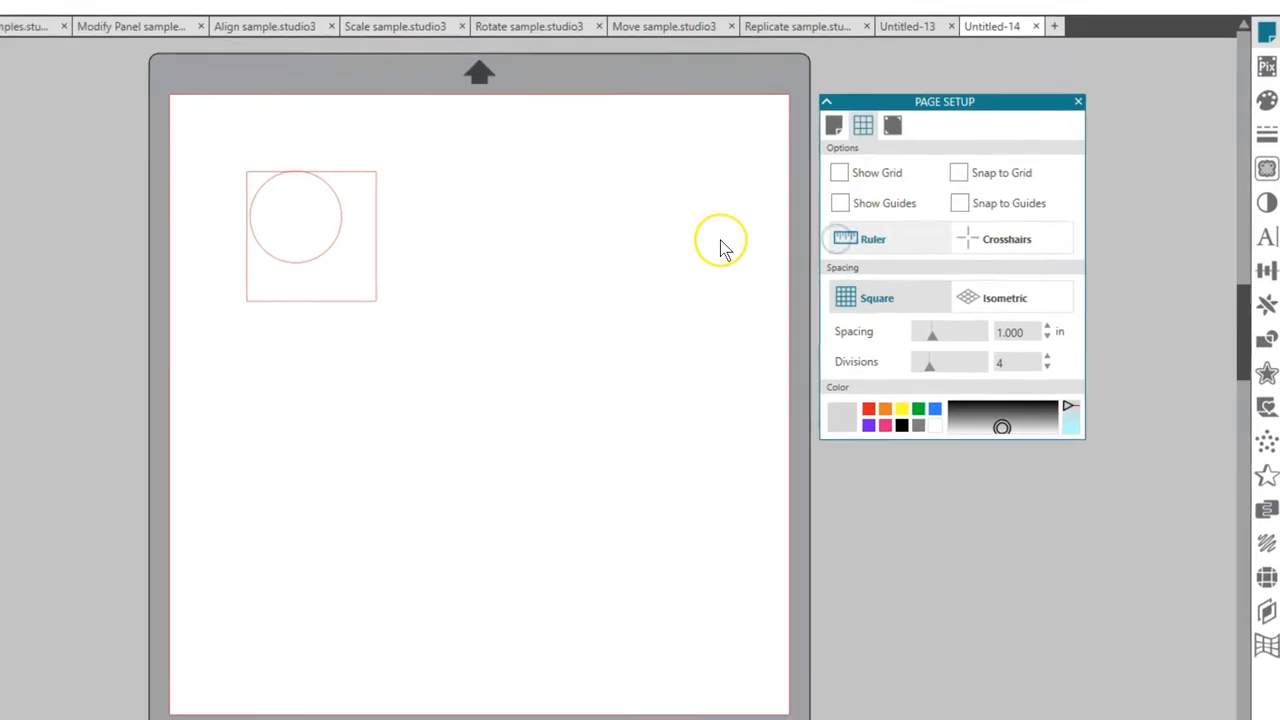